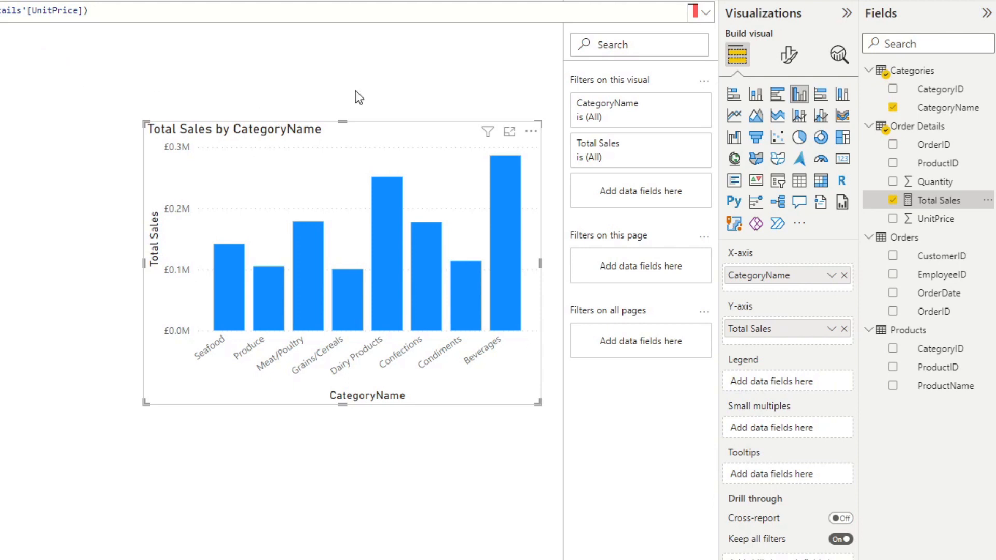
# Add a fourth constant line at value 0, solid, blue like the bars, positioned in front.
pyautogui.click(838, 55)
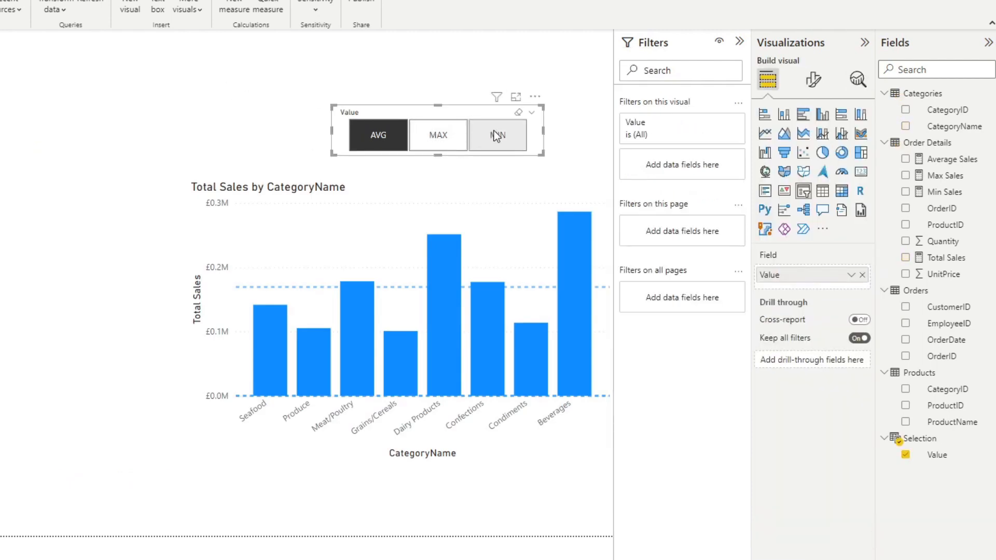
pyautogui.click(856, 79)
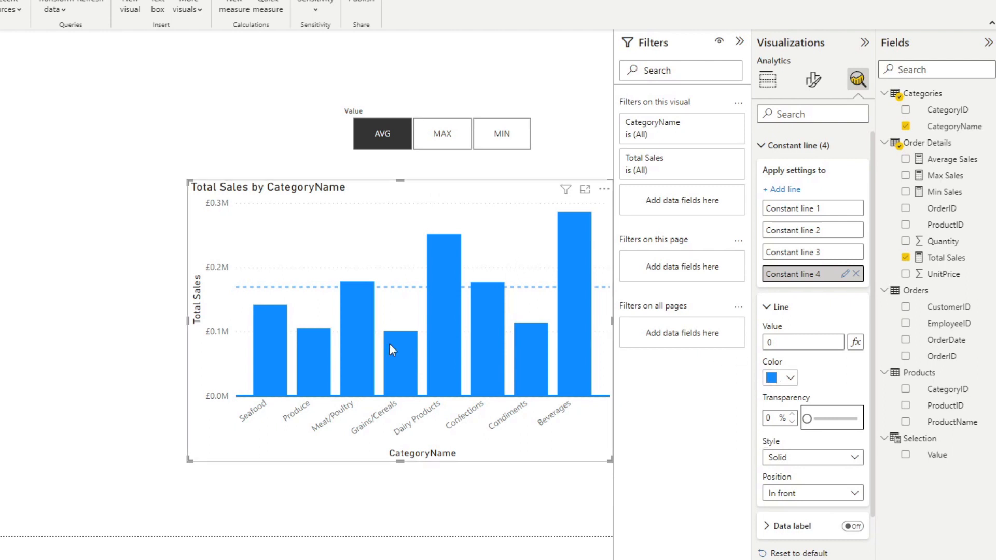